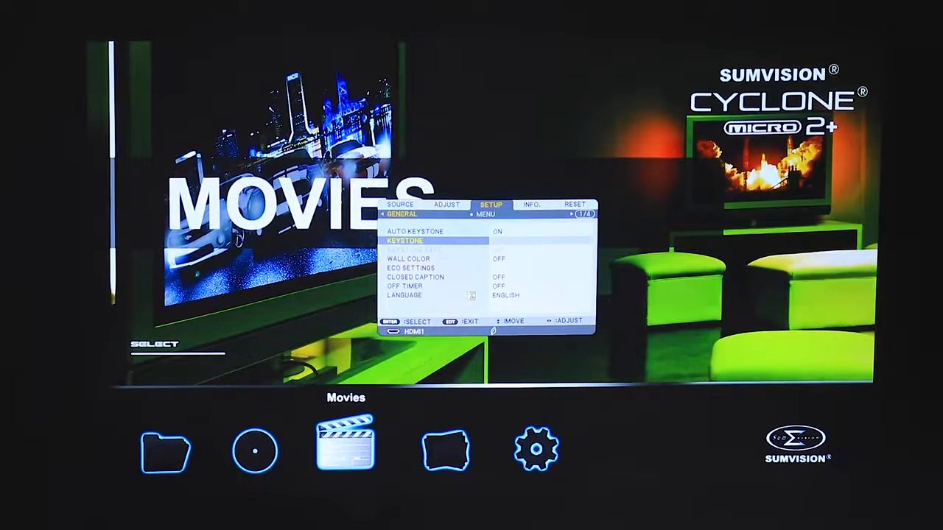
Move from the SETUP tab to the INFO tab showing lamp usage time and remaining lamp life
key(down)
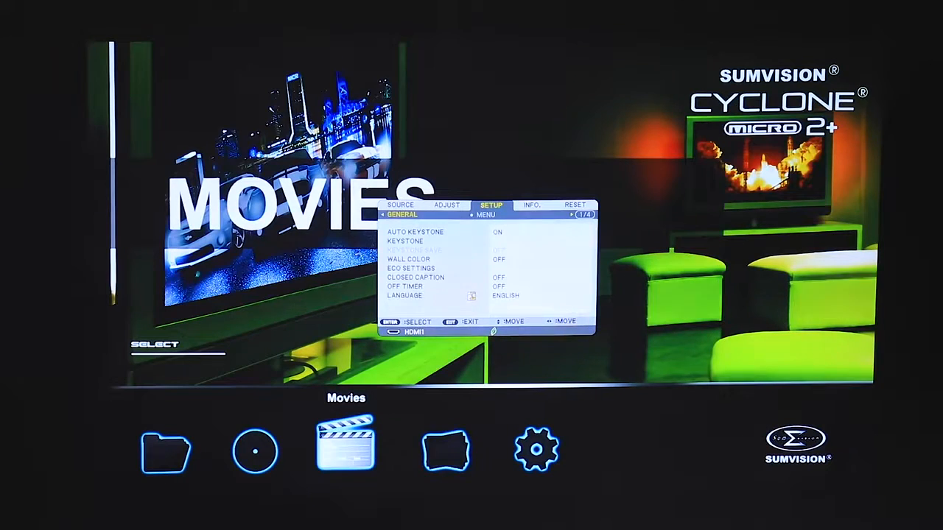
click(531, 205)
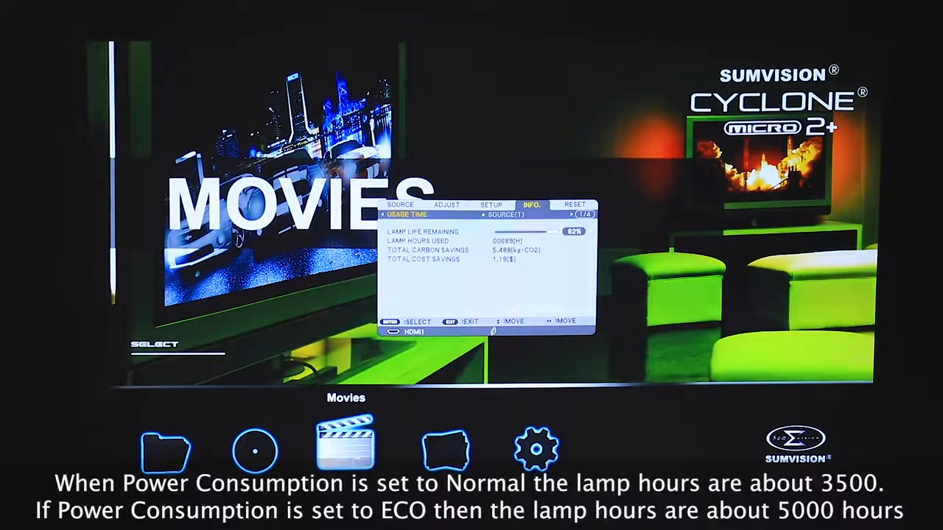